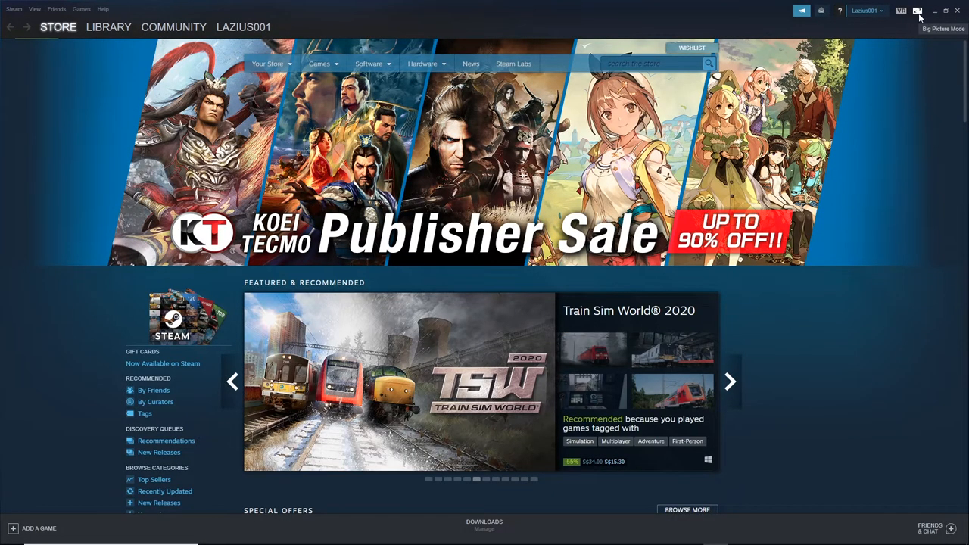
Enter Big Picture mode and reach its Controller Settings page.
click(917, 9)
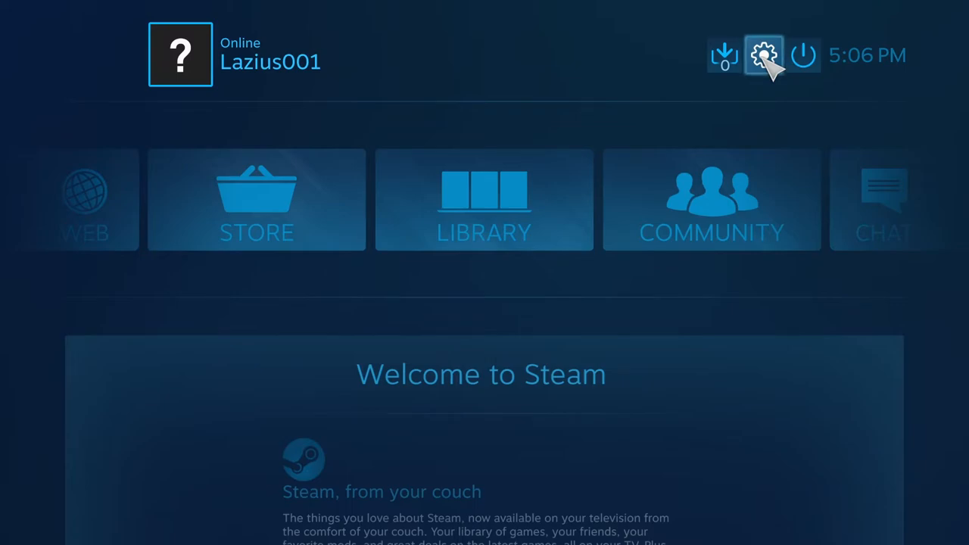
click(763, 54)
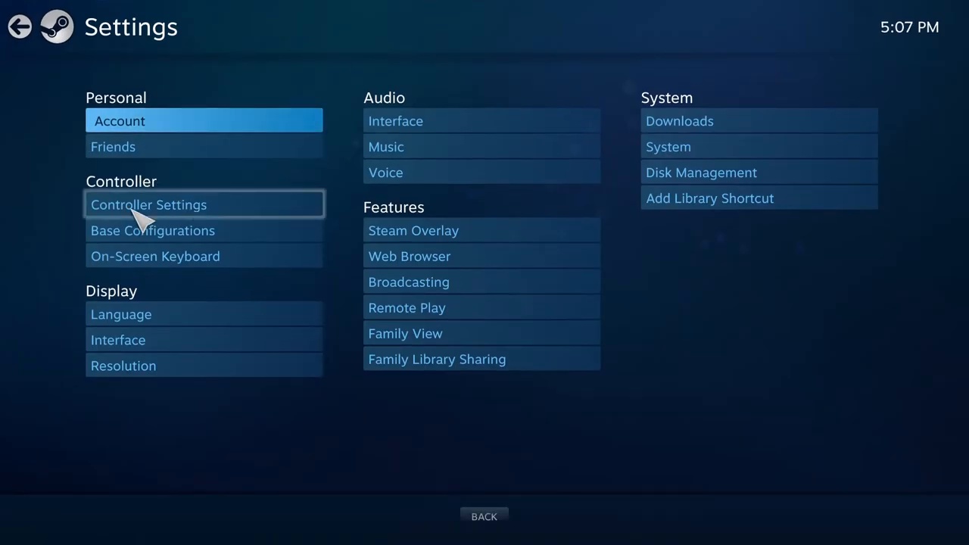
click(148, 204)
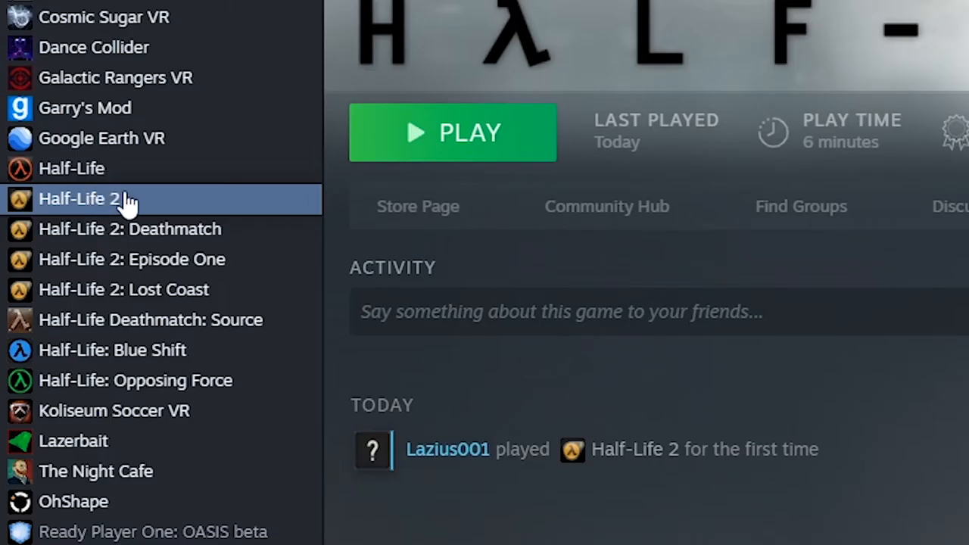
Bring up Half-Life 2's right-click options menu in the library.
right_click(78, 198)
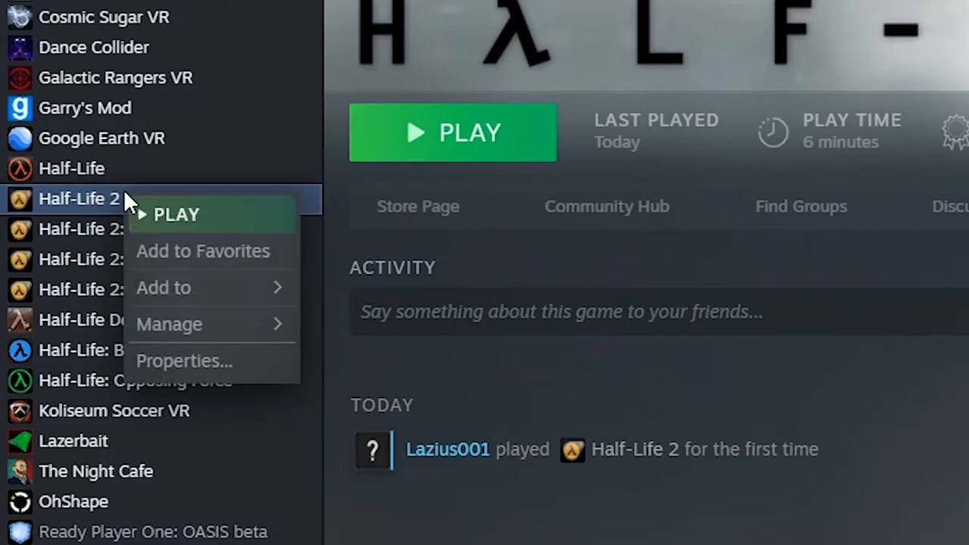
mouse_move(164, 288)
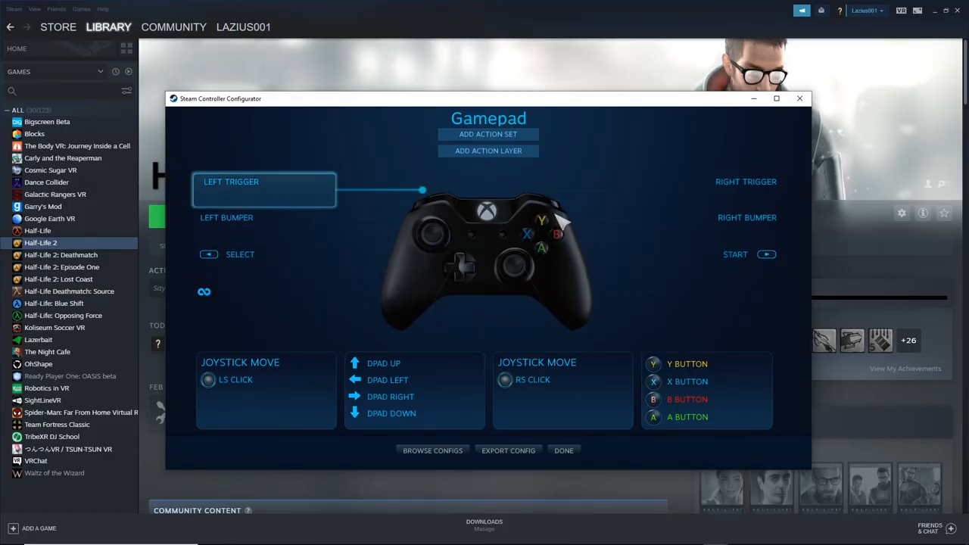
mouse_move(633, 272)
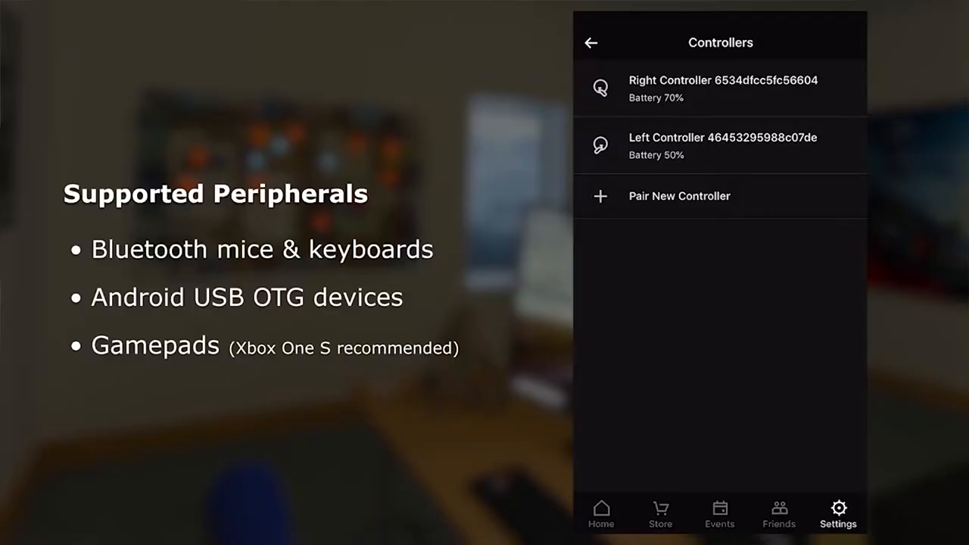
Pair a gamepad with the headset via Pair New Controller > Pair Gamepad.
click(678, 197)
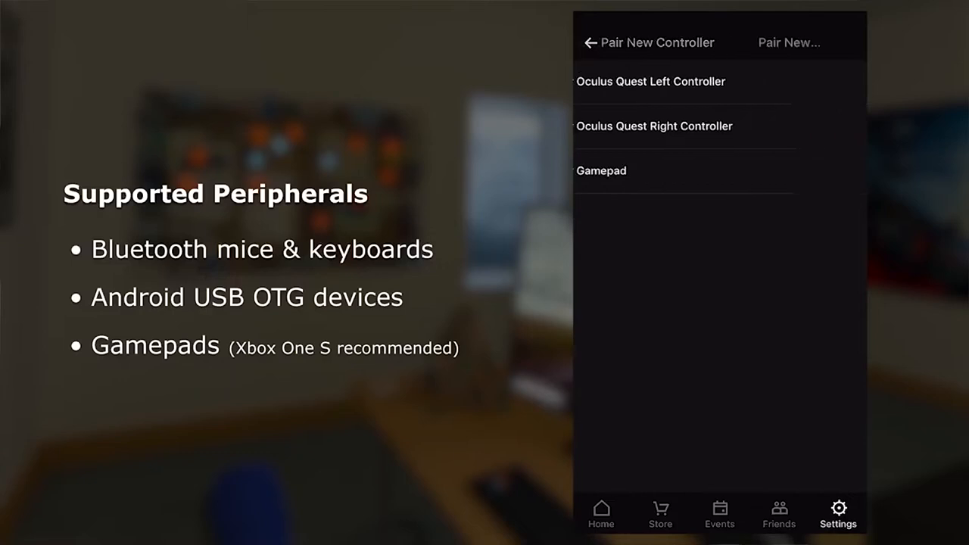
click(601, 170)
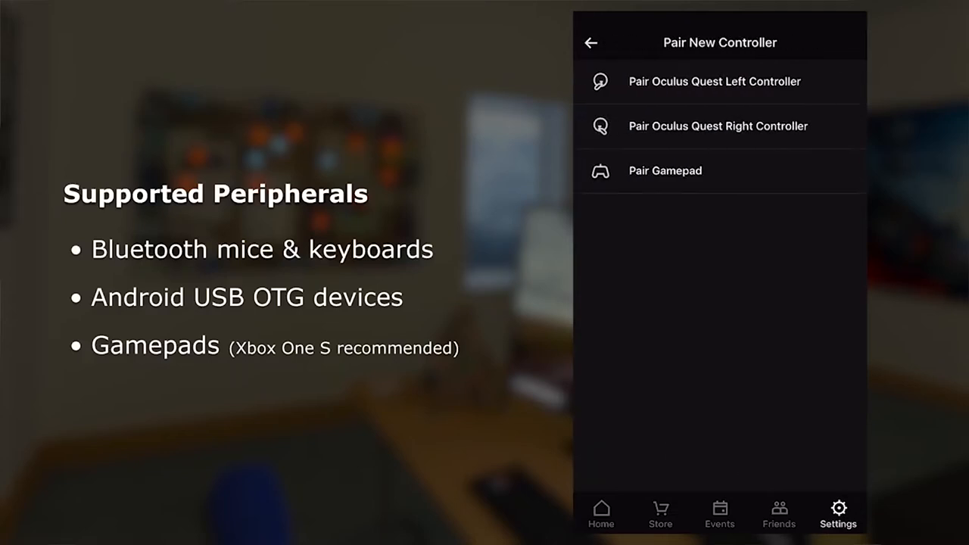
click(590, 43)
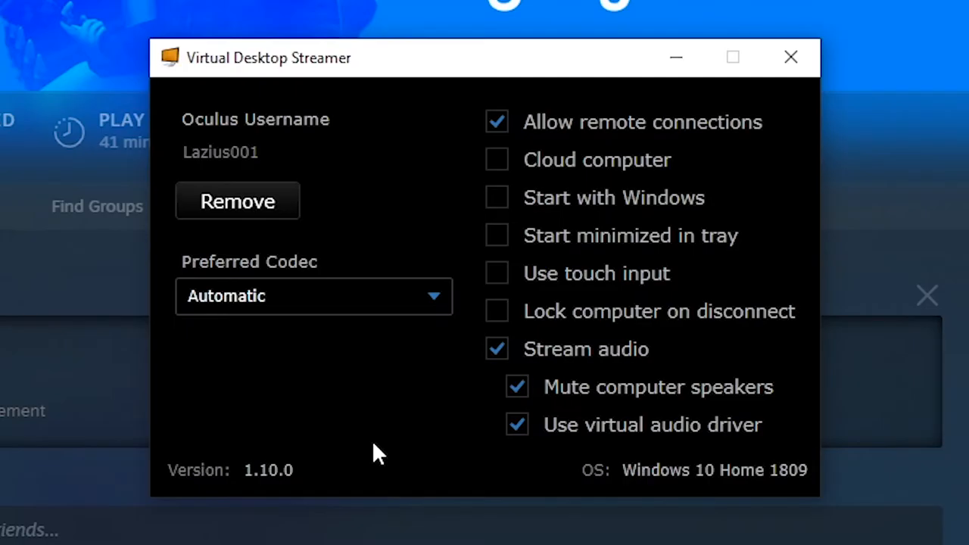
mouse_move(408, 400)
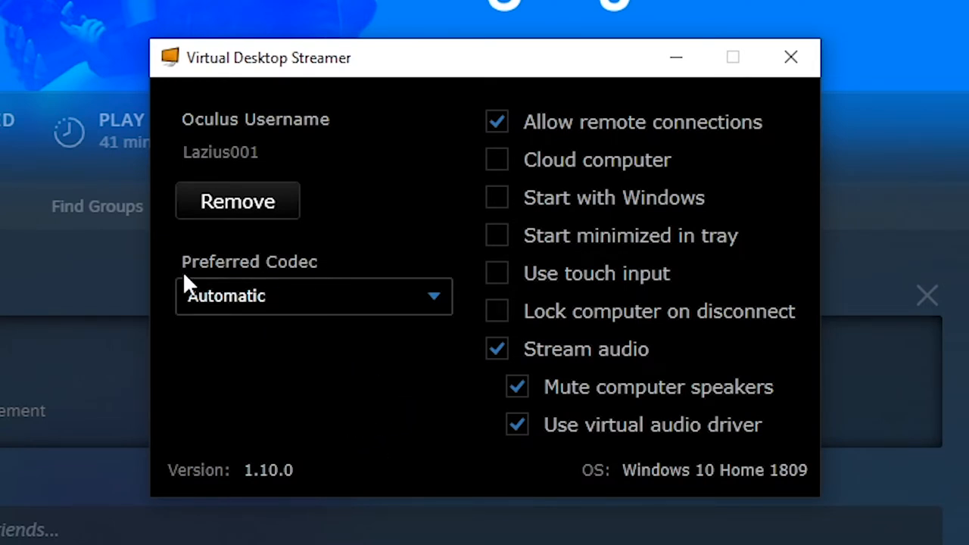
mouse_move(569, 189)
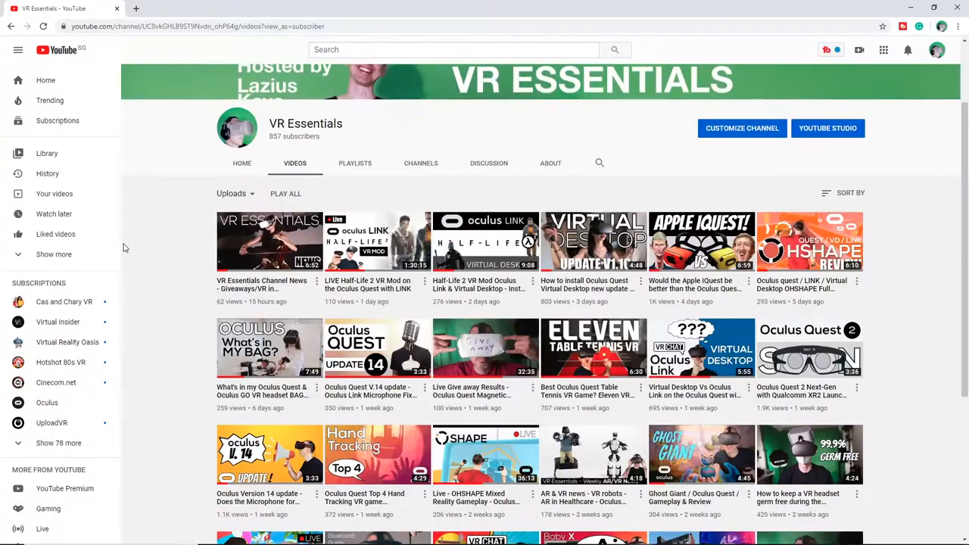
Watch the Half-Life 2 VR Mod video from the channel and browse its comments.
click(377, 241)
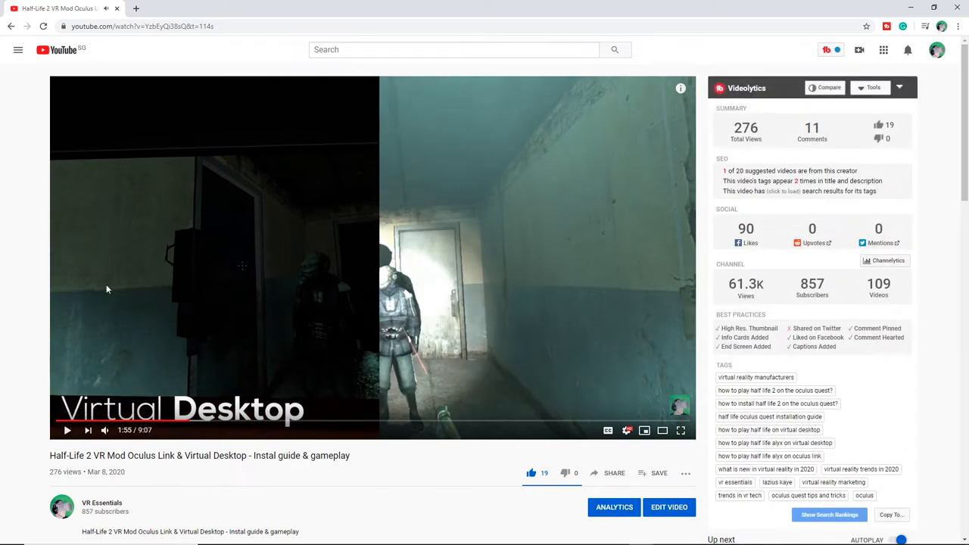
scroll(down, 3)
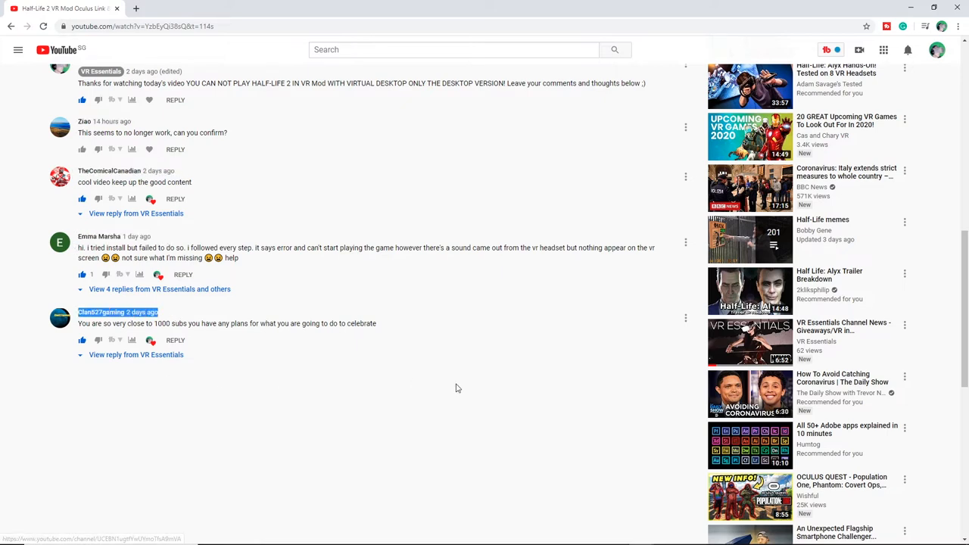
scroll(up, 3)
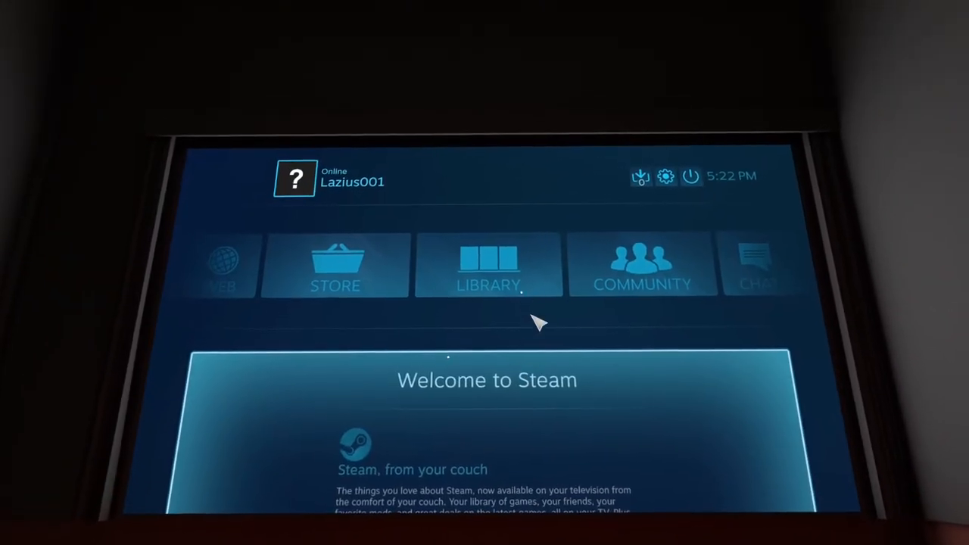
Reach Half-Life 2's game page from the Big Picture library.
click(488, 264)
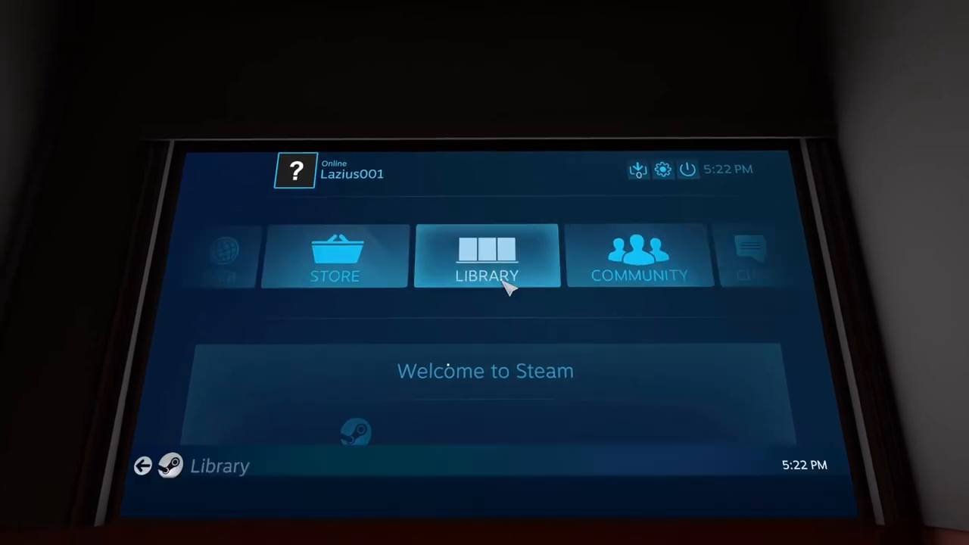
click(487, 256)
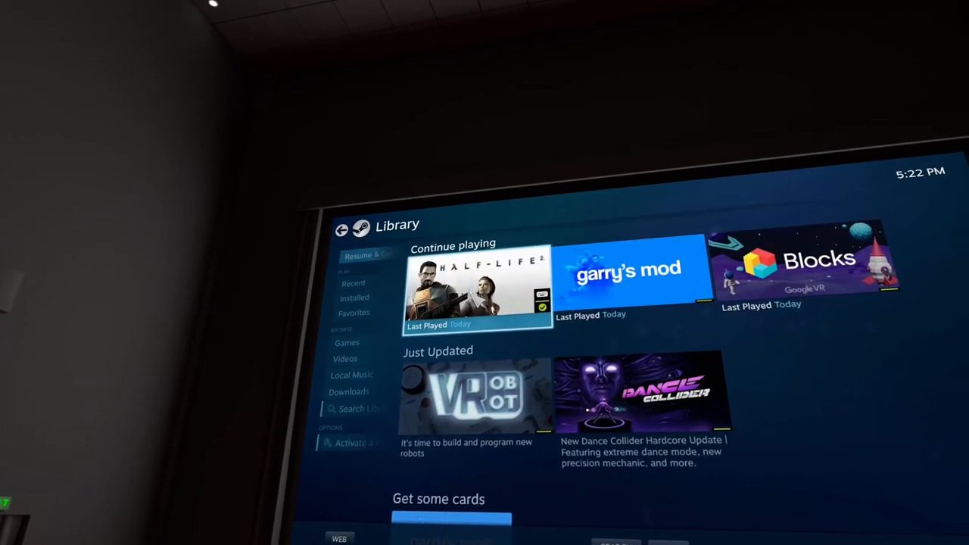
click(477, 290)
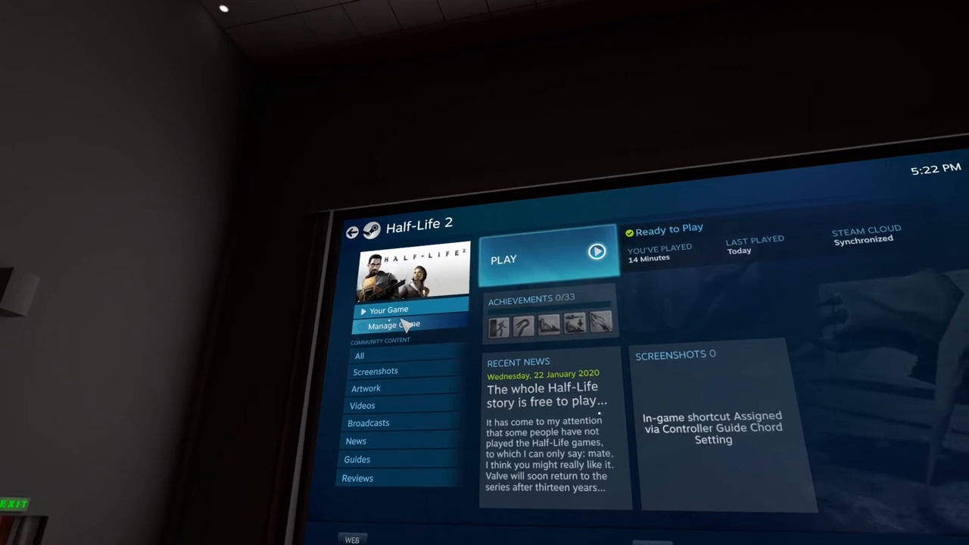
Bring up Half-Life 2's Controller Application Options via Manage Game.
click(393, 324)
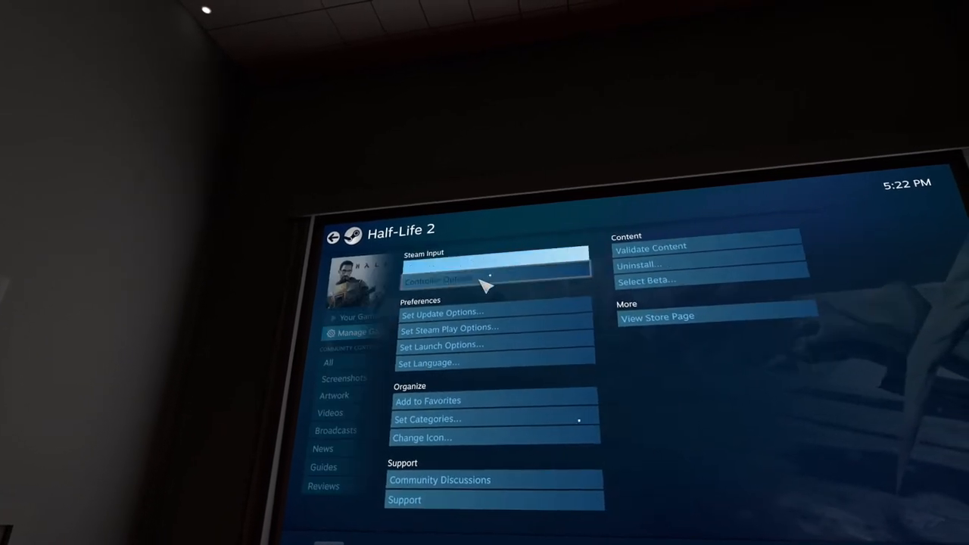
click(433, 280)
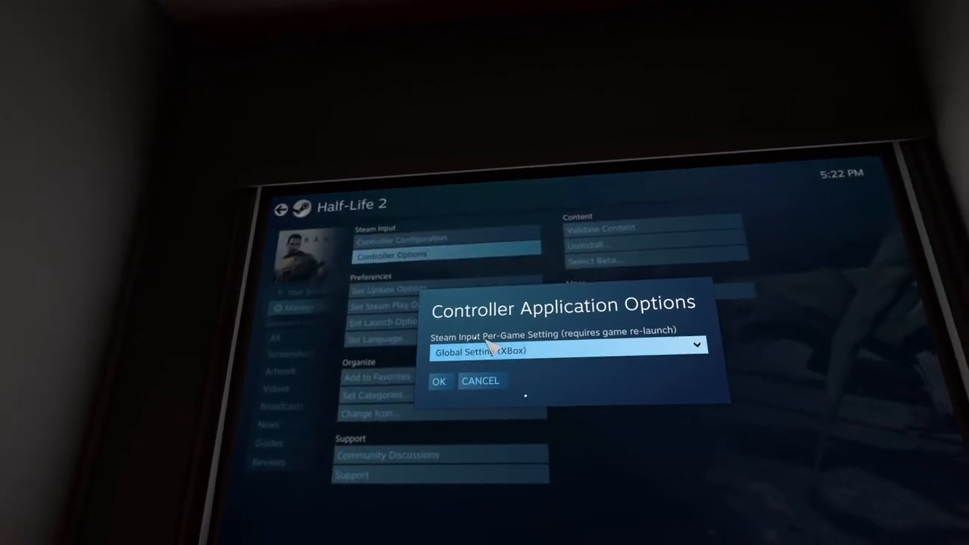